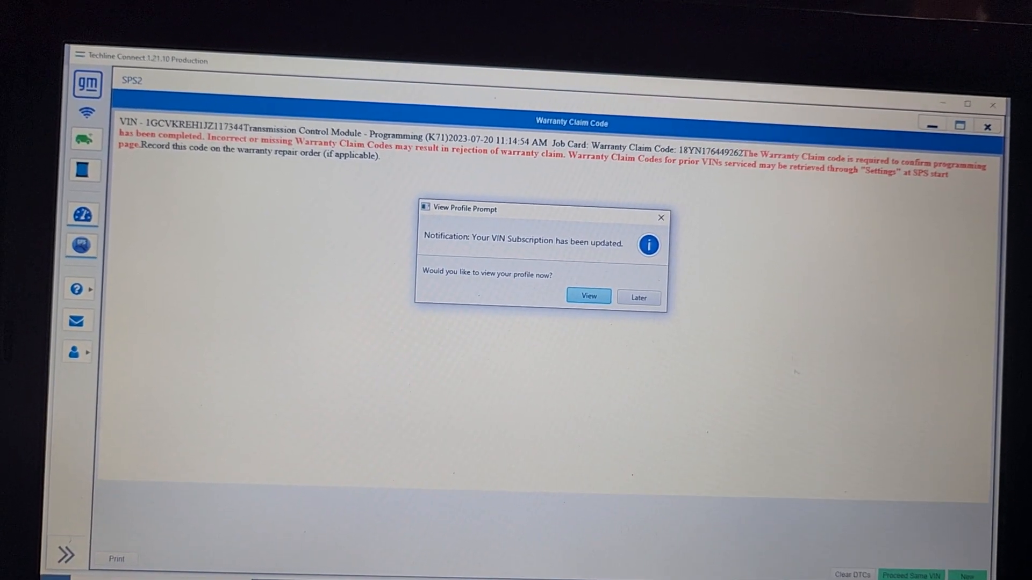
# Dismiss the VIN subscription notification with Later, keeping the warranty claim code page visible.
pyautogui.click(637, 297)
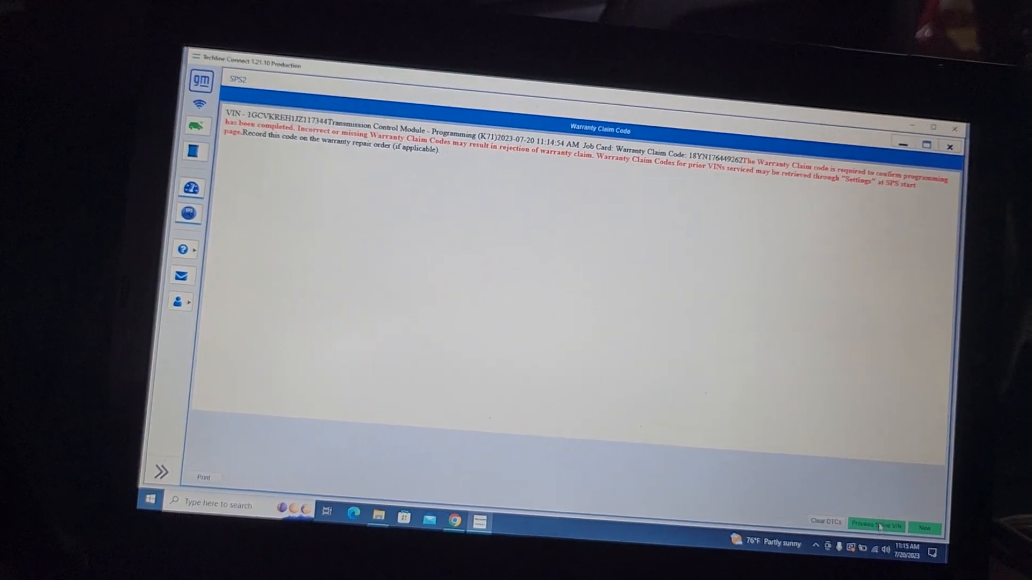
# Proceed with the same VIN, close the Supported Controllers window and confirm Shutdown Now.
pyautogui.click(875, 527)
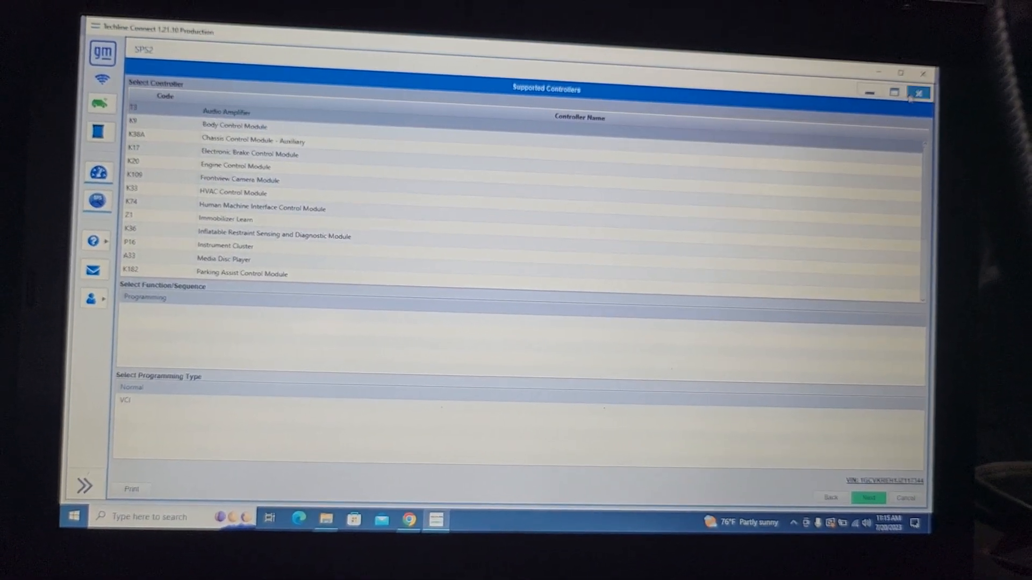
pyautogui.click(919, 93)
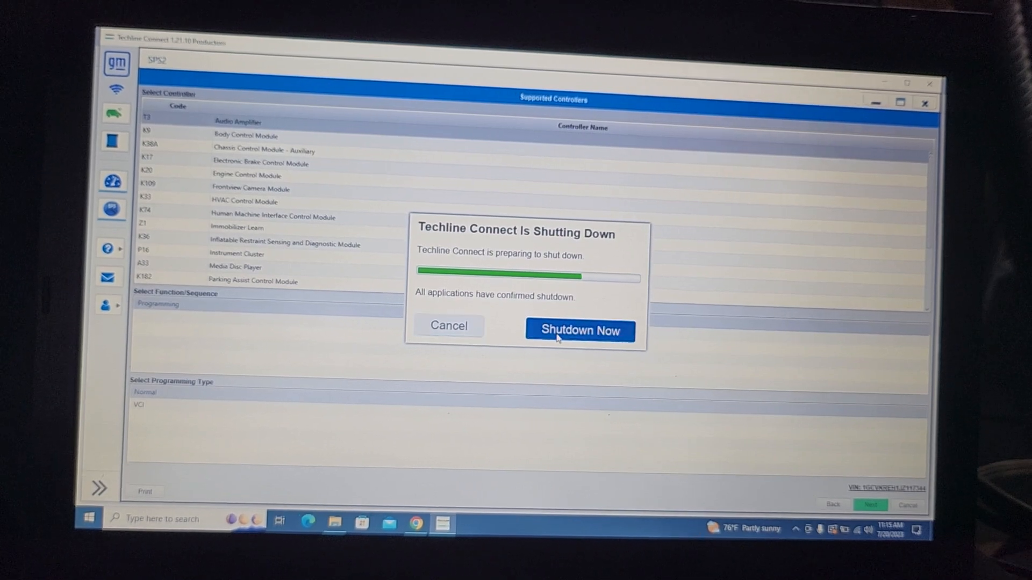
pyautogui.click(579, 330)
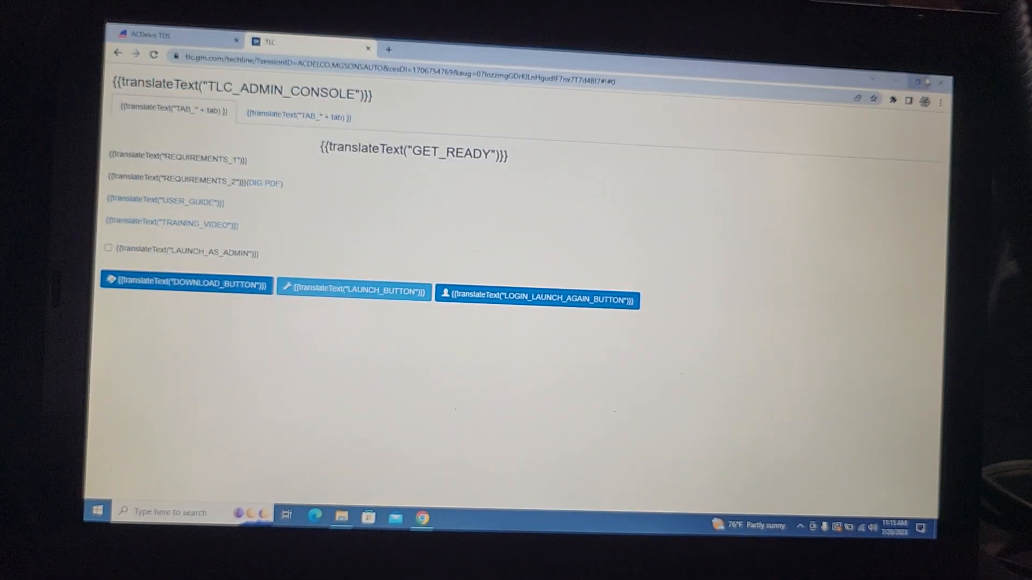